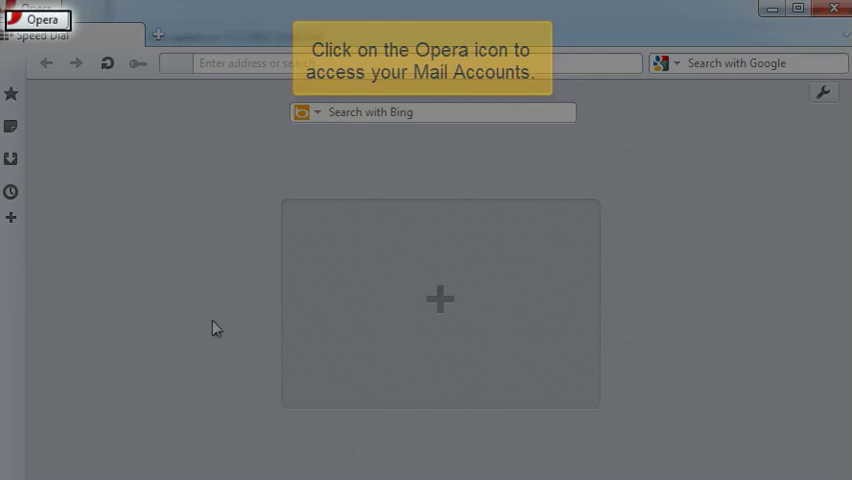
Reach Opera's Mail feature from the menu, bringing up the Account Needed prompt.
left_click(32, 8)
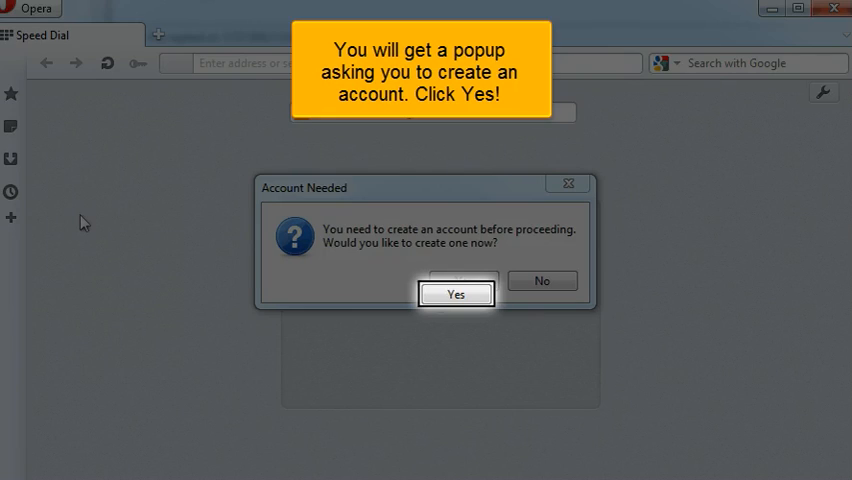
Accept account creation and choose Email as the account type in the New Account Wizard.
left_click(456, 294)
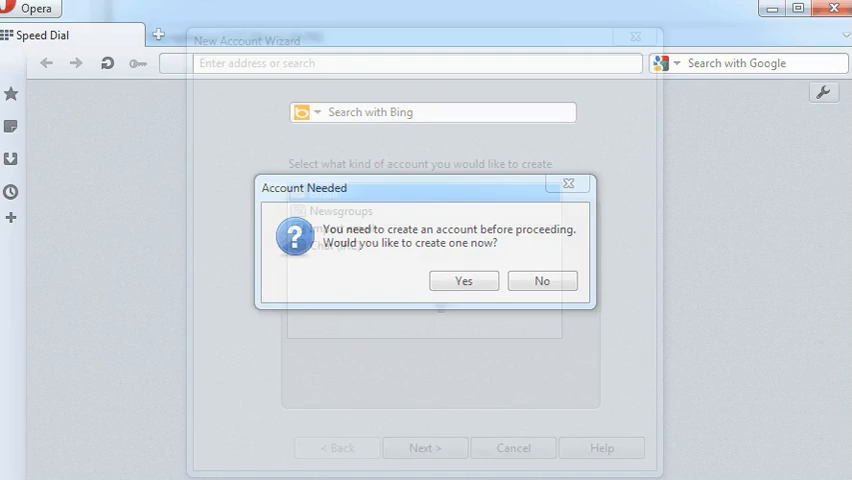
left_click(464, 280)
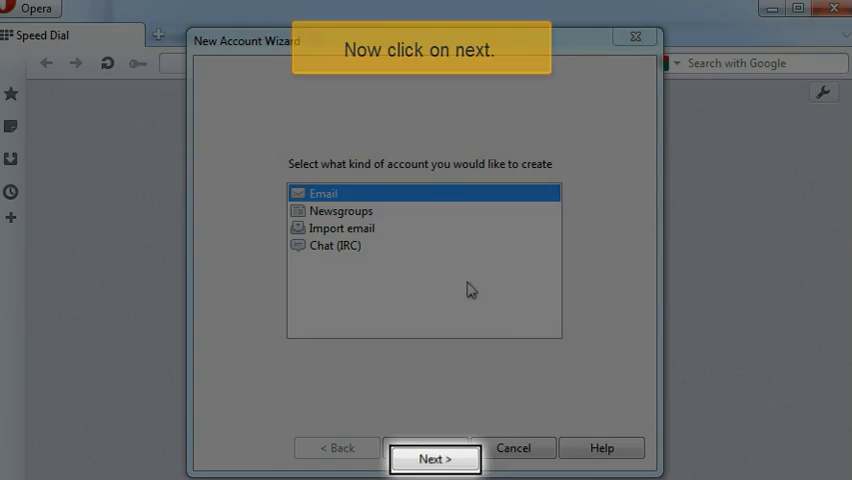
left_click(434, 460)
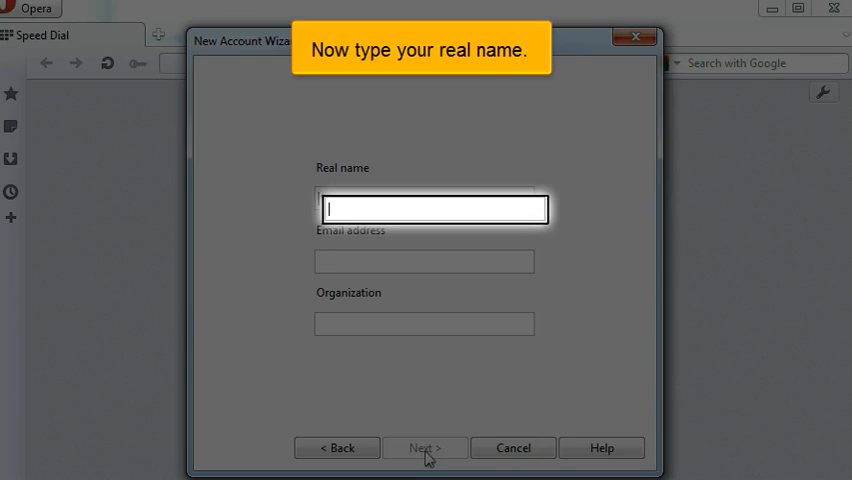
type("John Doe")
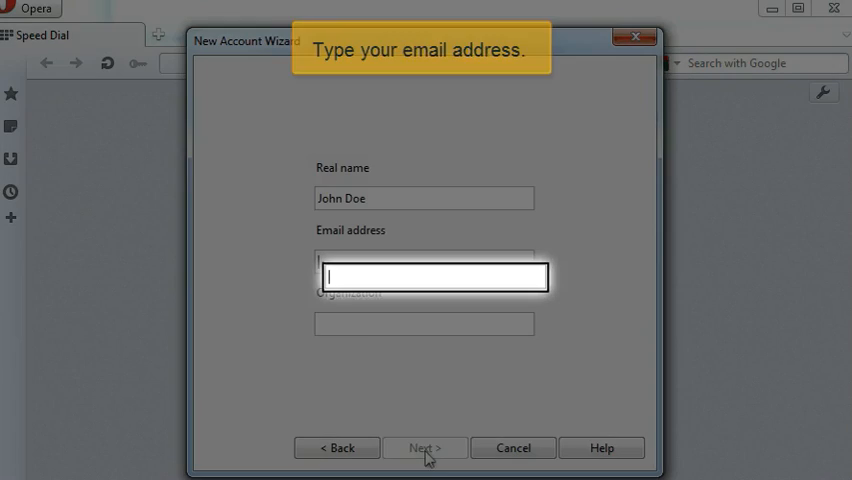
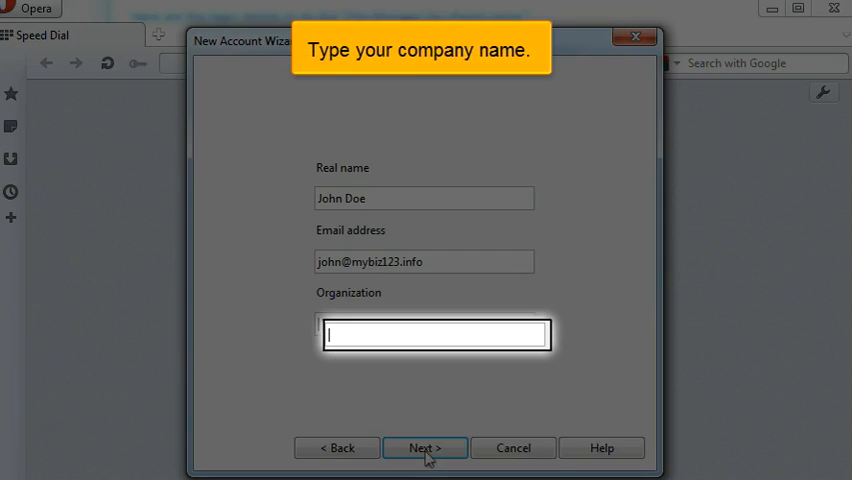
type("John Doe")
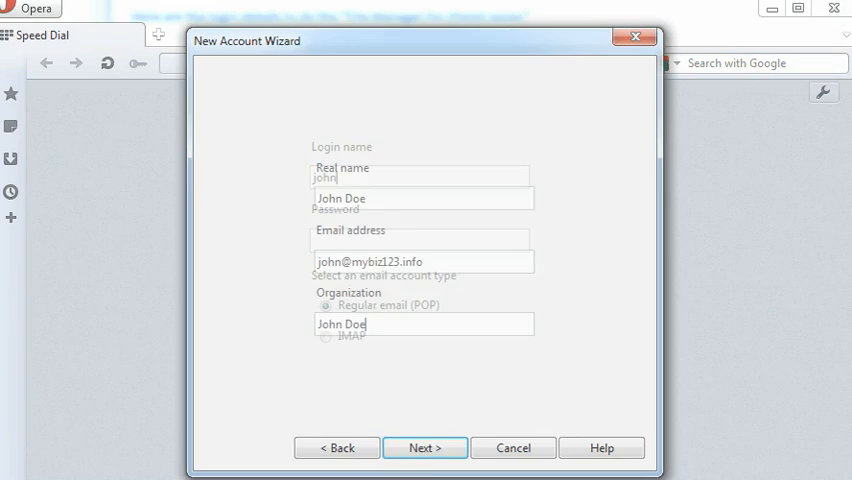
Enter the full email address as login name with a password and choose IMAP as the account type.
left_click(424, 448)
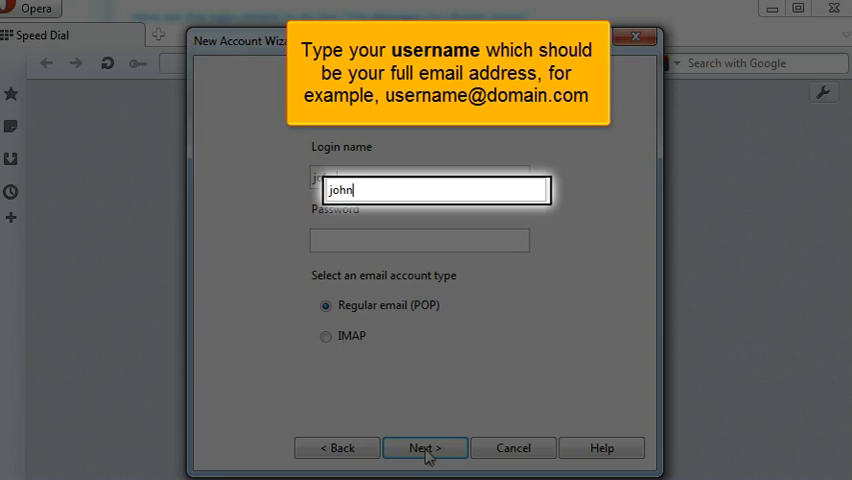
type("@mybiz123.info")
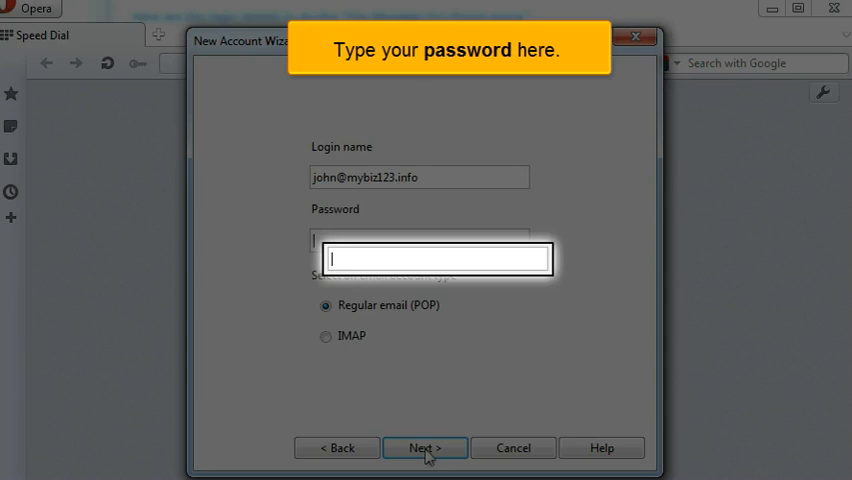
type("••••••••")
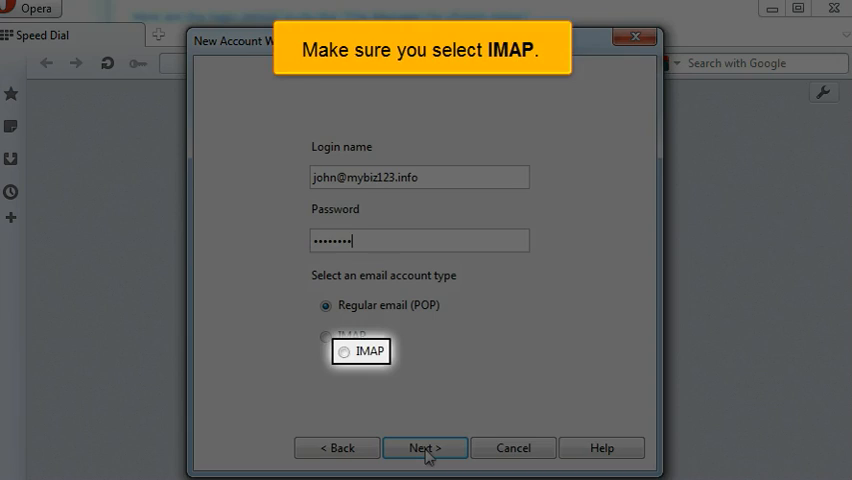
left_click(324, 336)
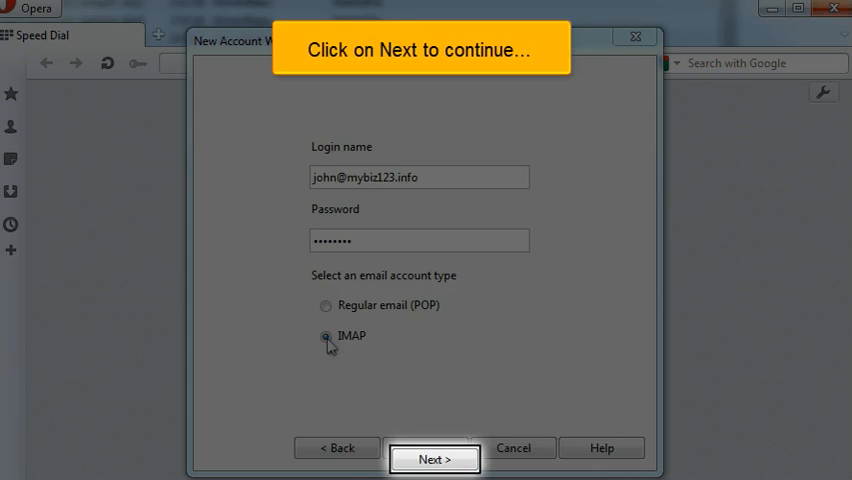
left_click(434, 460)
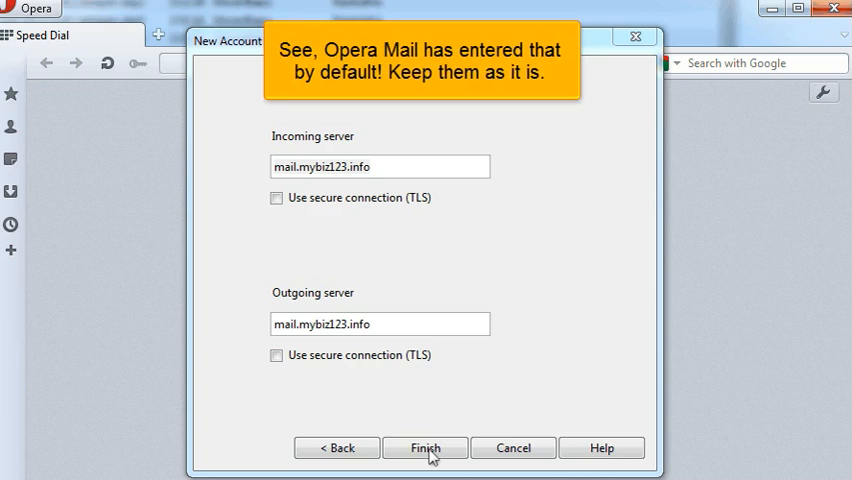
Review the prefilled incoming and outgoing server addresses, leaving them unchanged.
left_click(380, 166)
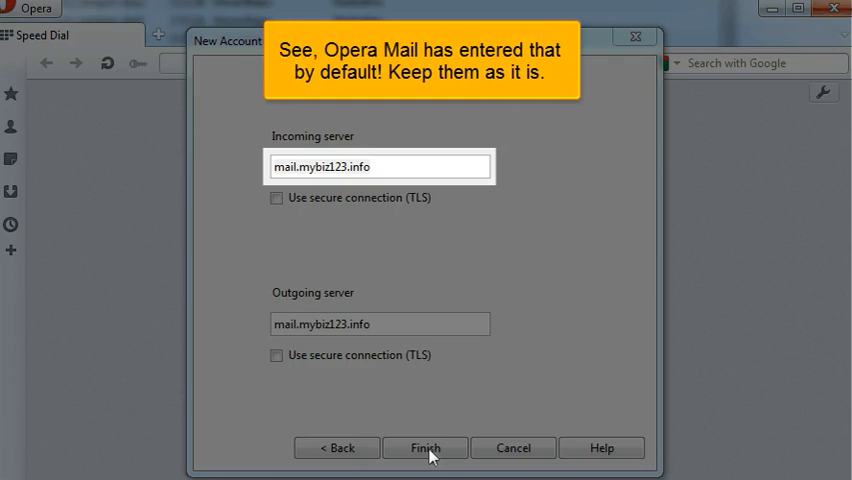
left_click(380, 324)
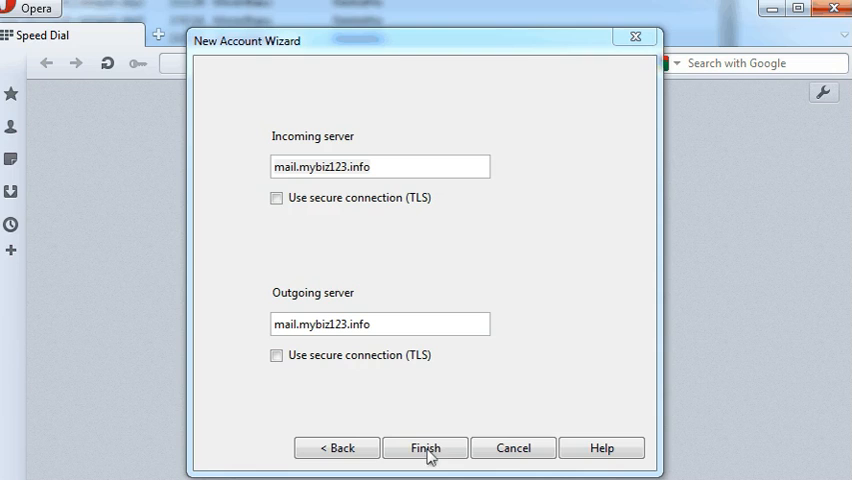
Enable 'Use secure connection (TLS)' for both servers and finish creating the IMAP account.
left_click(276, 198)
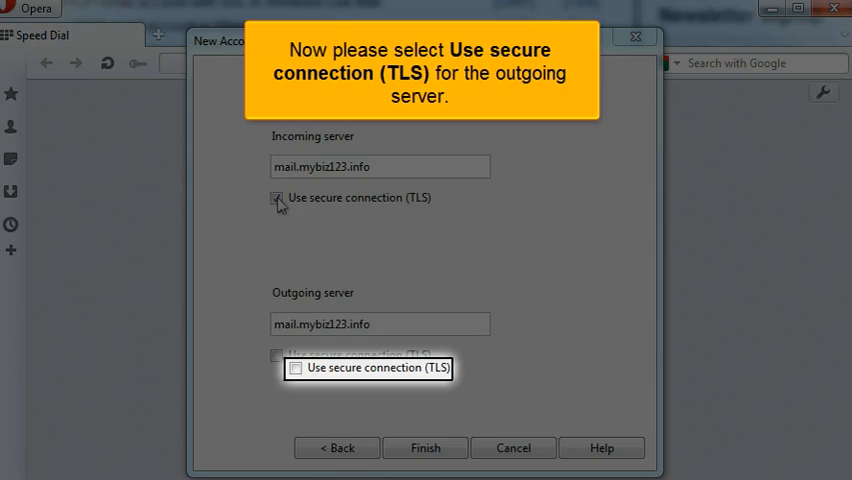
left_click(276, 356)
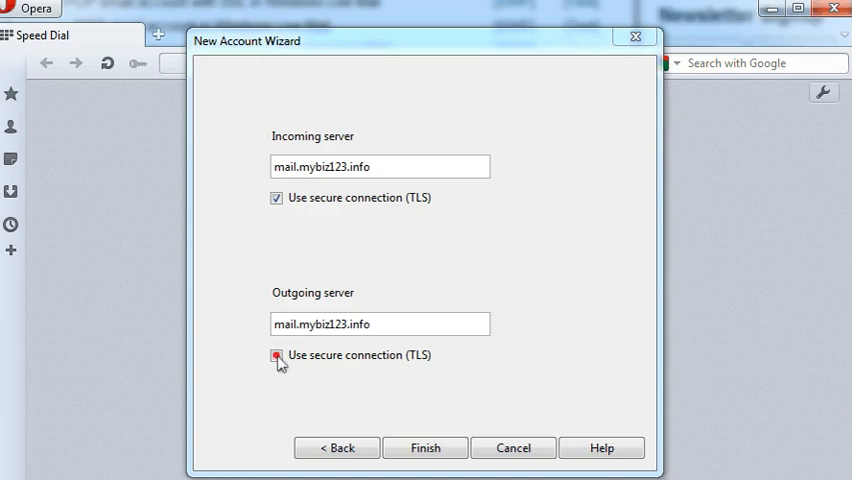
left_click(276, 356)
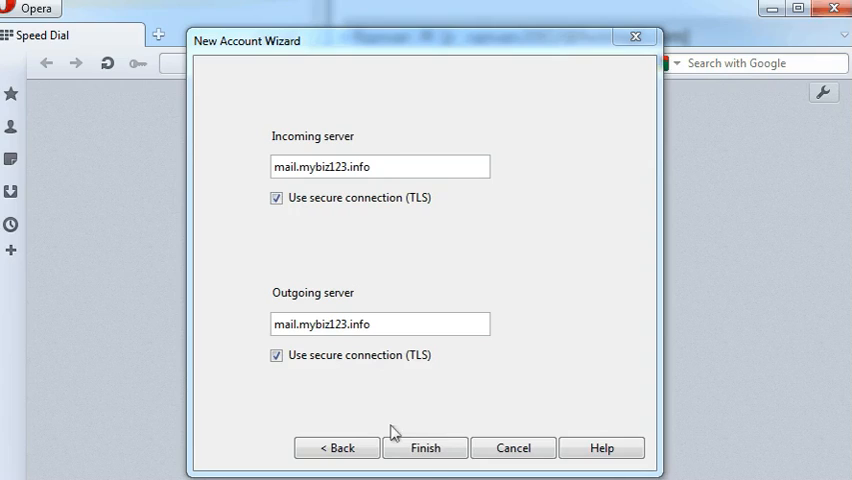
left_click(424, 448)
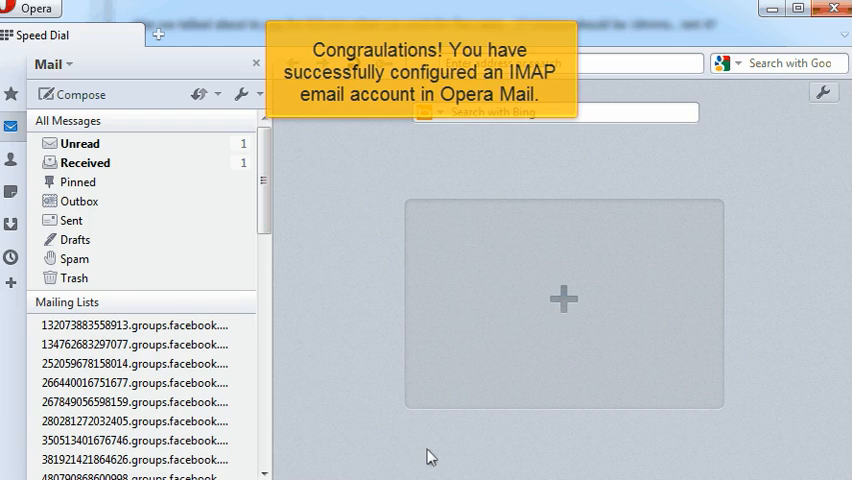